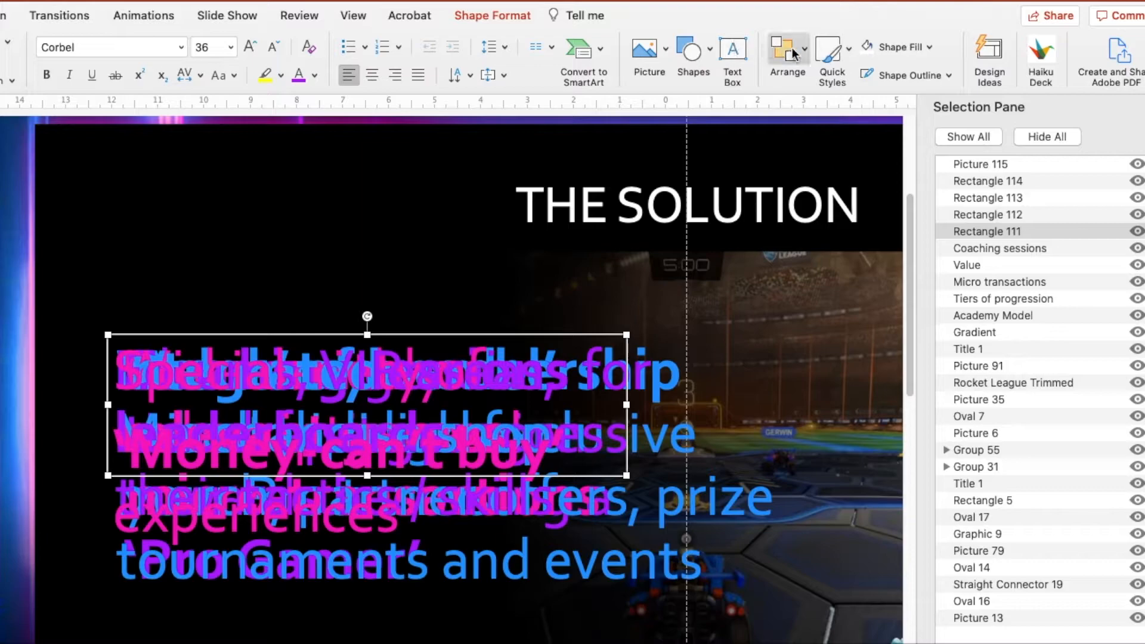
Step: Check the Arrange options for overlapping objects and dismiss them unchanged
{"action": "left_click", "coordinate": [786, 57]}
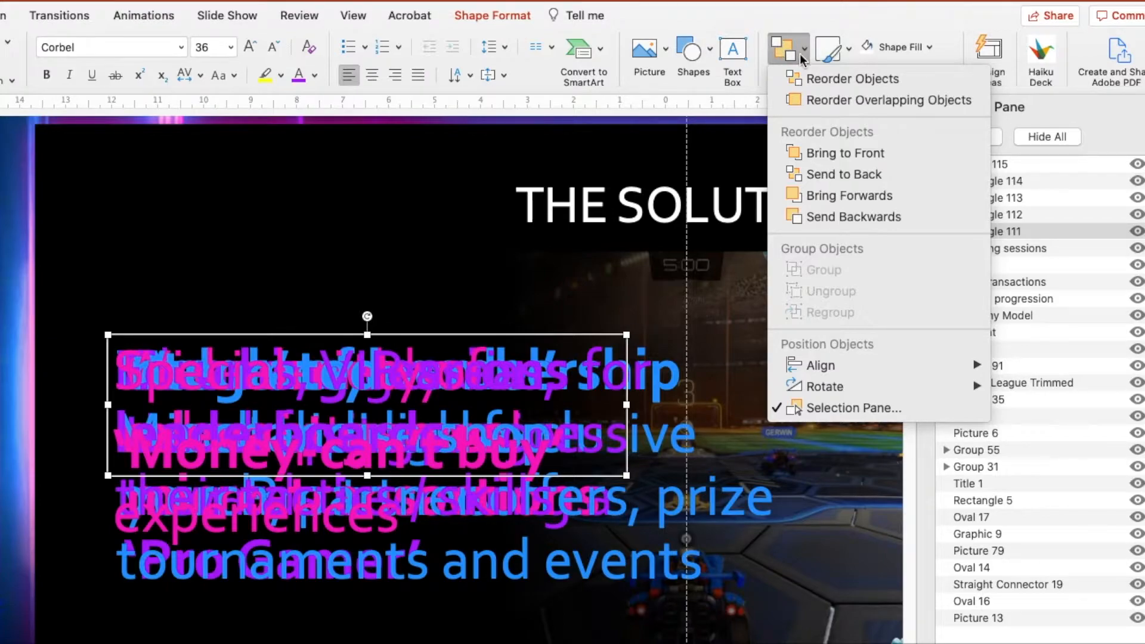
{"action": "mouse_move", "coordinate": [848, 194]}
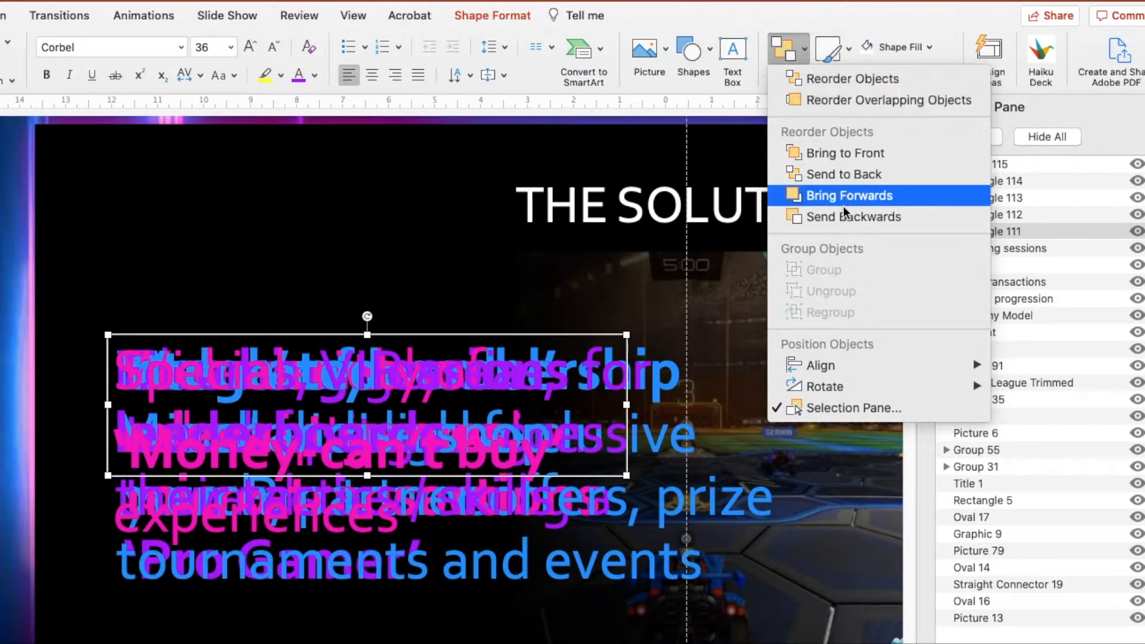
{"action": "mouse_move", "coordinate": [850, 408]}
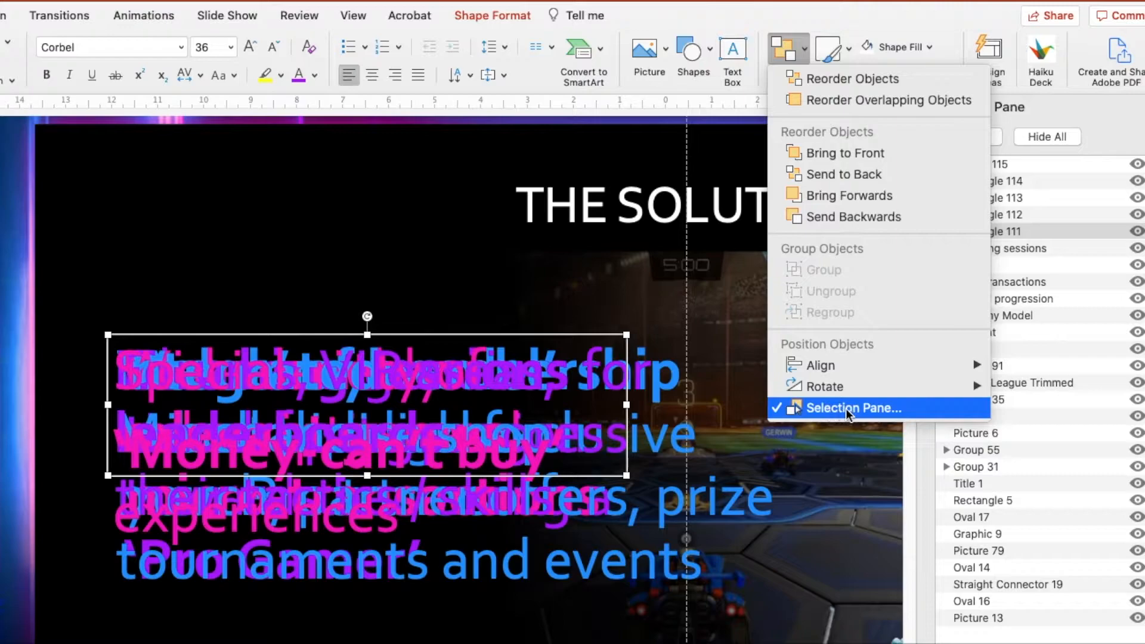
{"action": "mouse_move", "coordinate": [930, 431]}
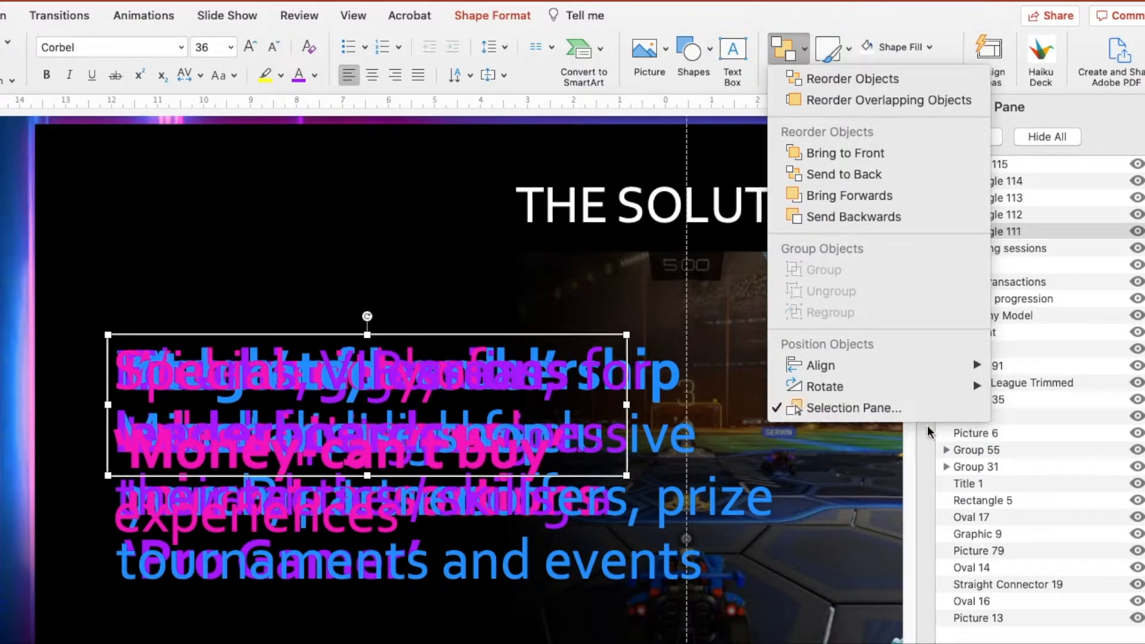
{"action": "left_click", "coordinate": [859, 408]}
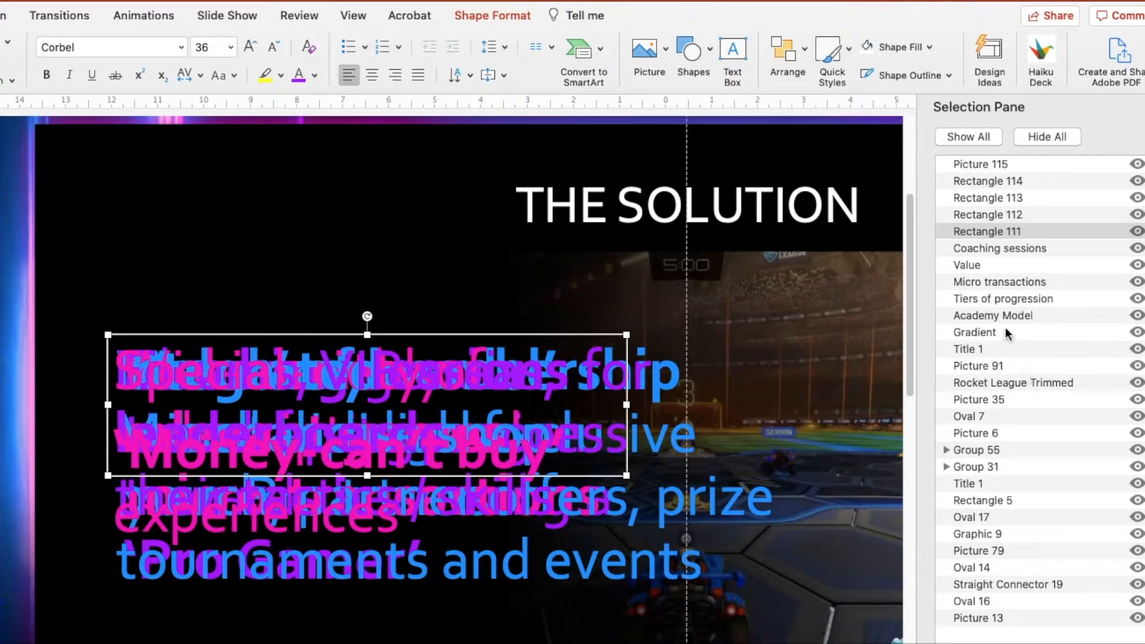
{"action": "mouse_move", "coordinate": [1011, 306]}
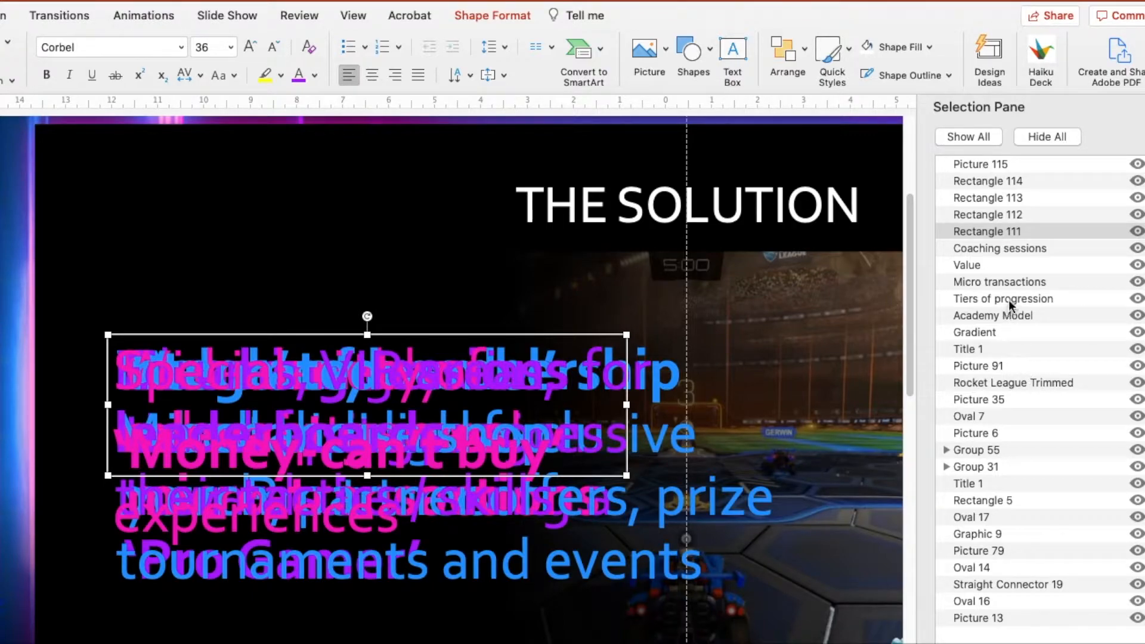
Step: Hide the Coaching sessions, Value, Micro transactions, Tiers of progression and Academy Model boxes
{"action": "left_click", "coordinate": [1004, 298]}
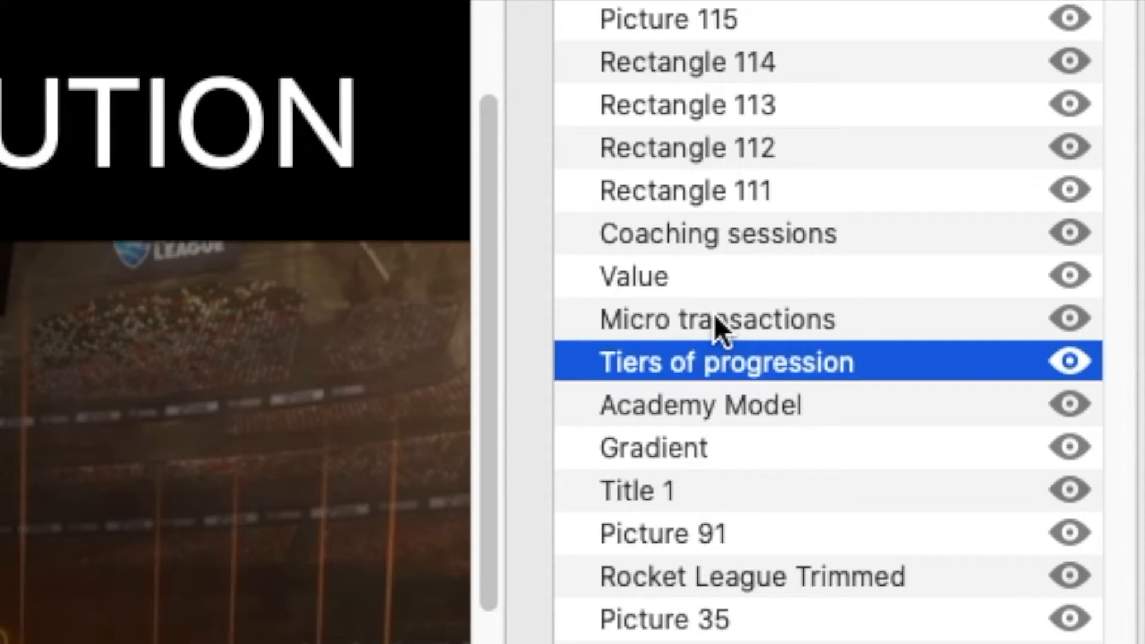
{"action": "left_click", "coordinate": [715, 319]}
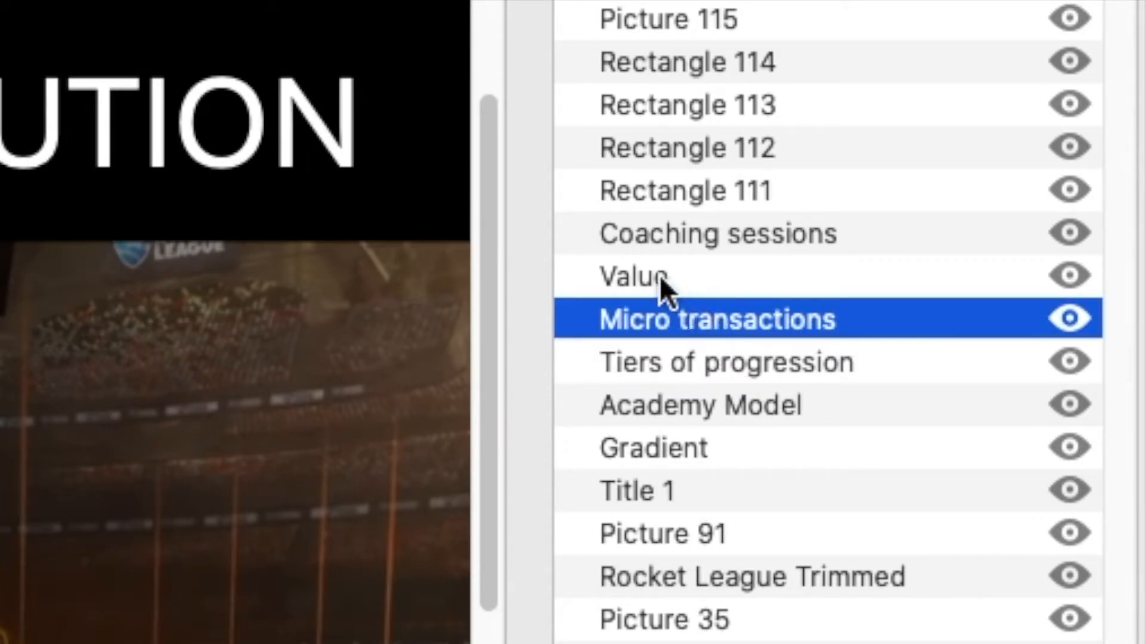
{"action": "left_click", "coordinate": [726, 360]}
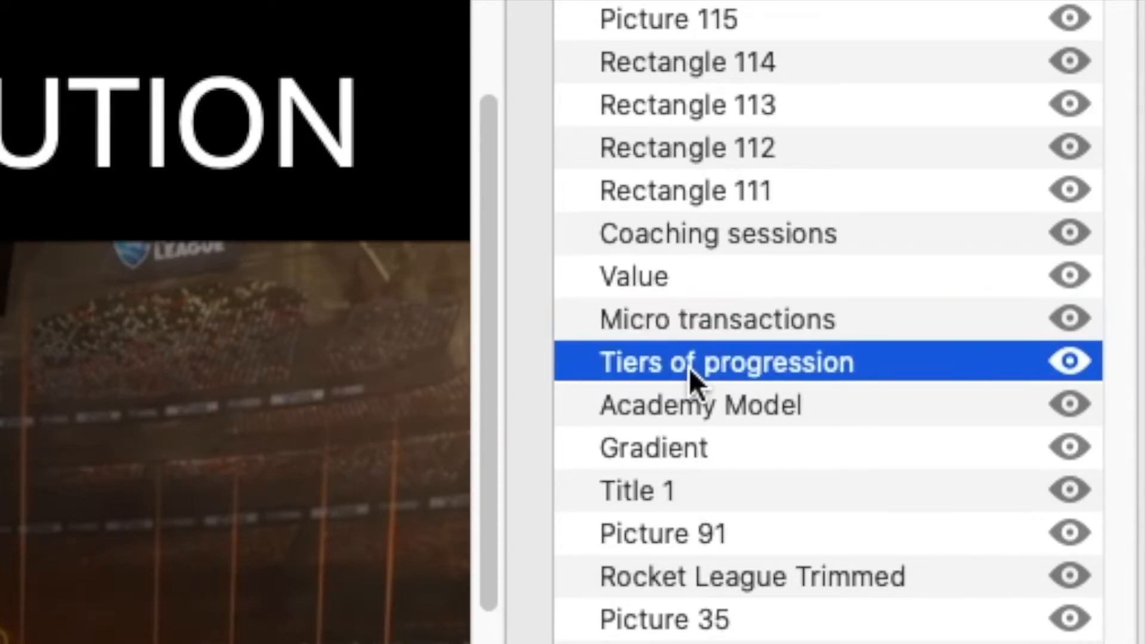
{"action": "left_click", "coordinate": [717, 232]}
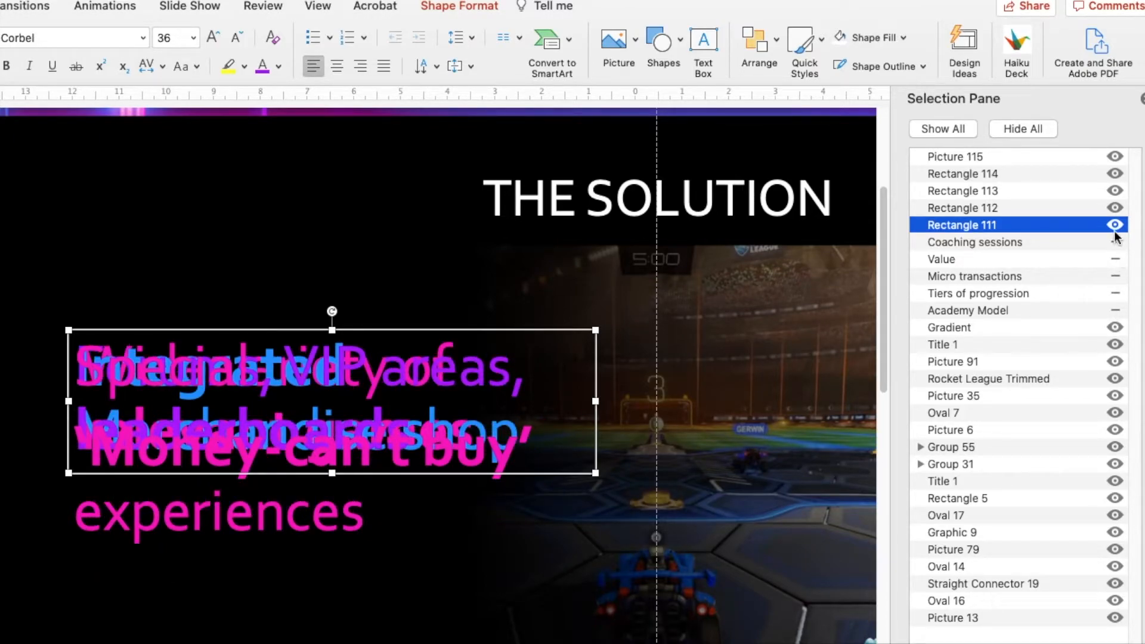
Step: Hide Rectangle 111 and rename Rectangle 114 to 'Money cant buy' in the Selection Pane
{"action": "left_click", "coordinate": [1114, 224]}
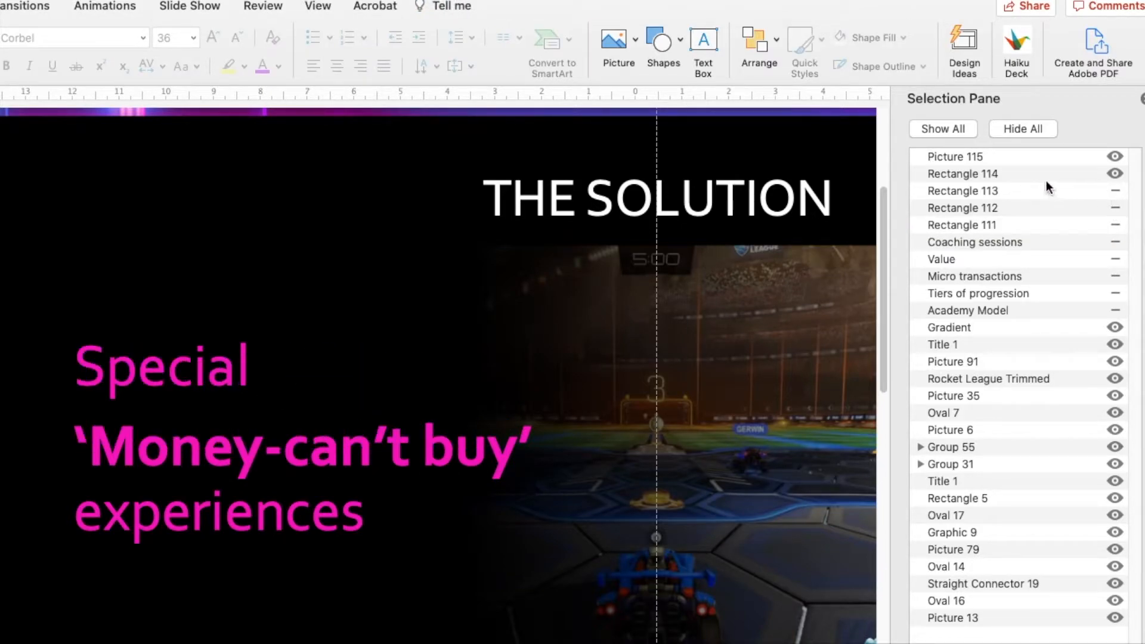
{"action": "left_click", "coordinate": [963, 173]}
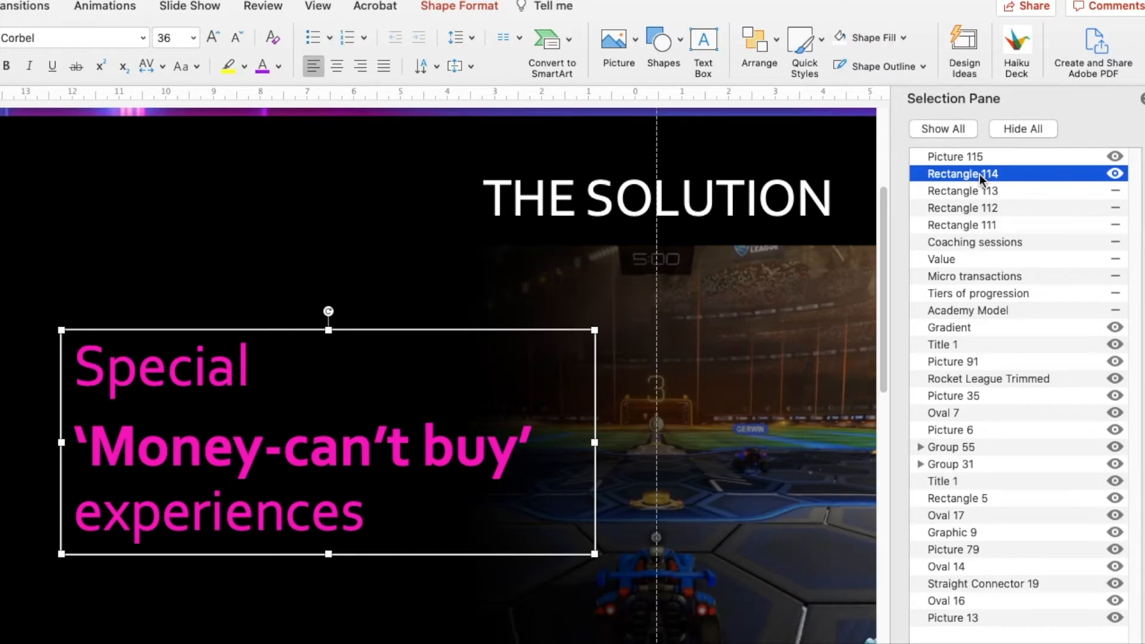
{"action": "double_click", "coordinate": [961, 175]}
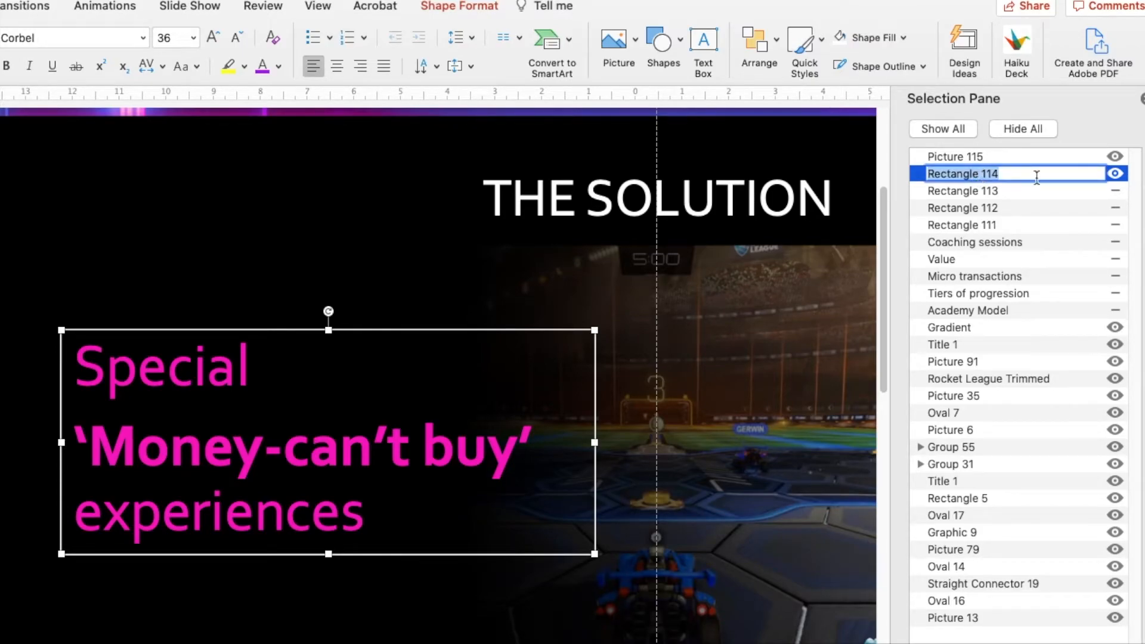
{"action": "type", "text": "Money"}
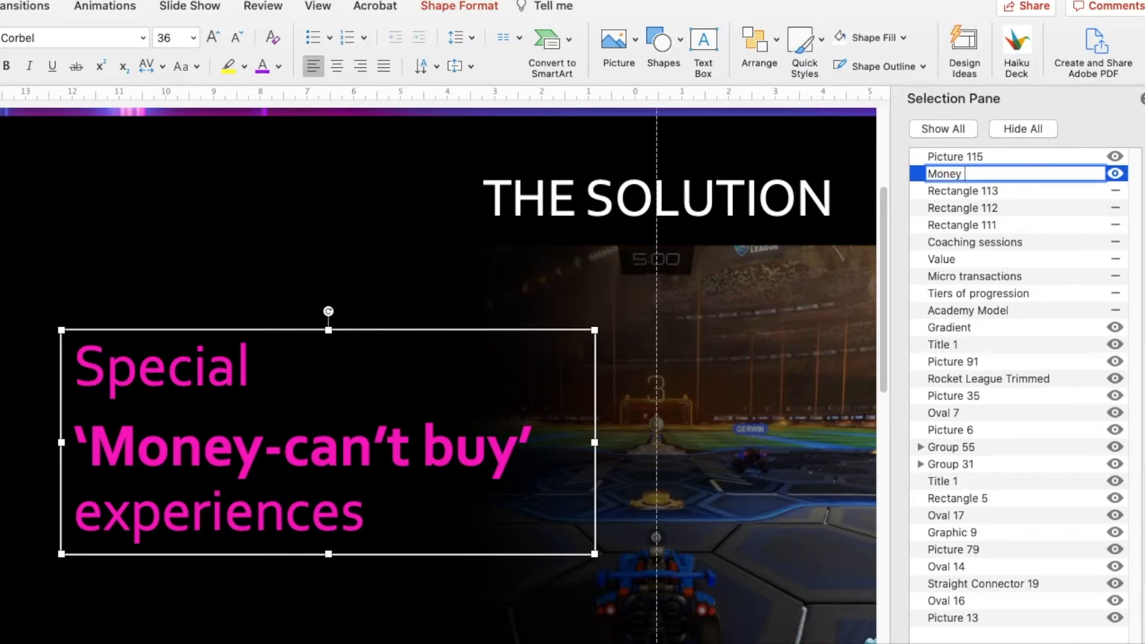
{"action": "type", "text": "cant buy"}
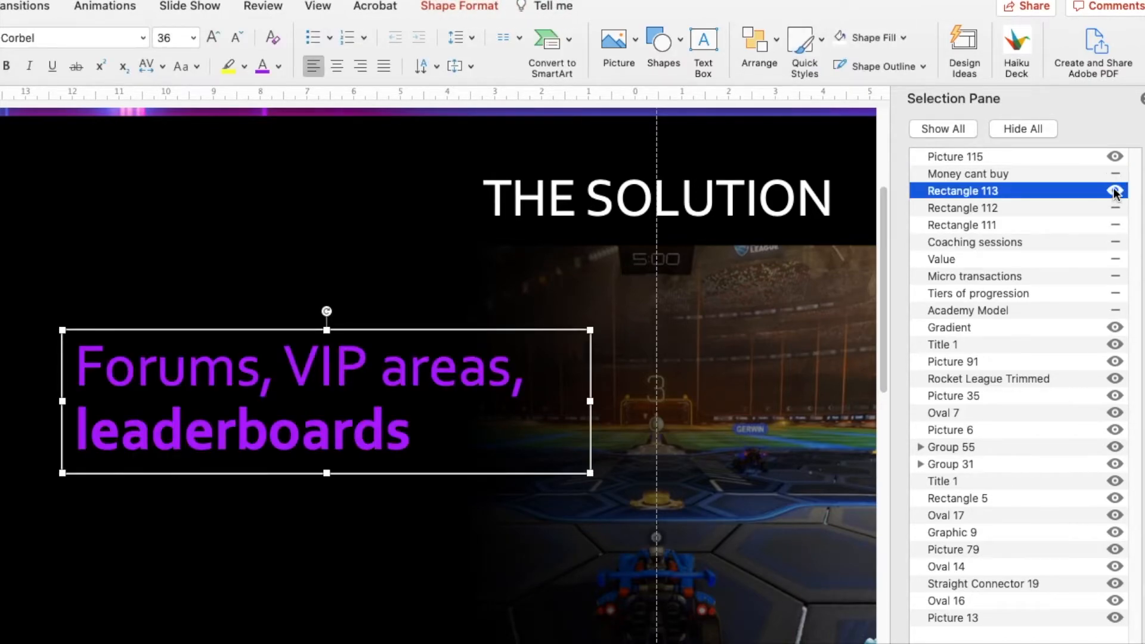
Step: Rename Rectangle 113 to 'Leaderboards' in the Selection Pane
{"action": "double_click", "coordinate": [964, 191]}
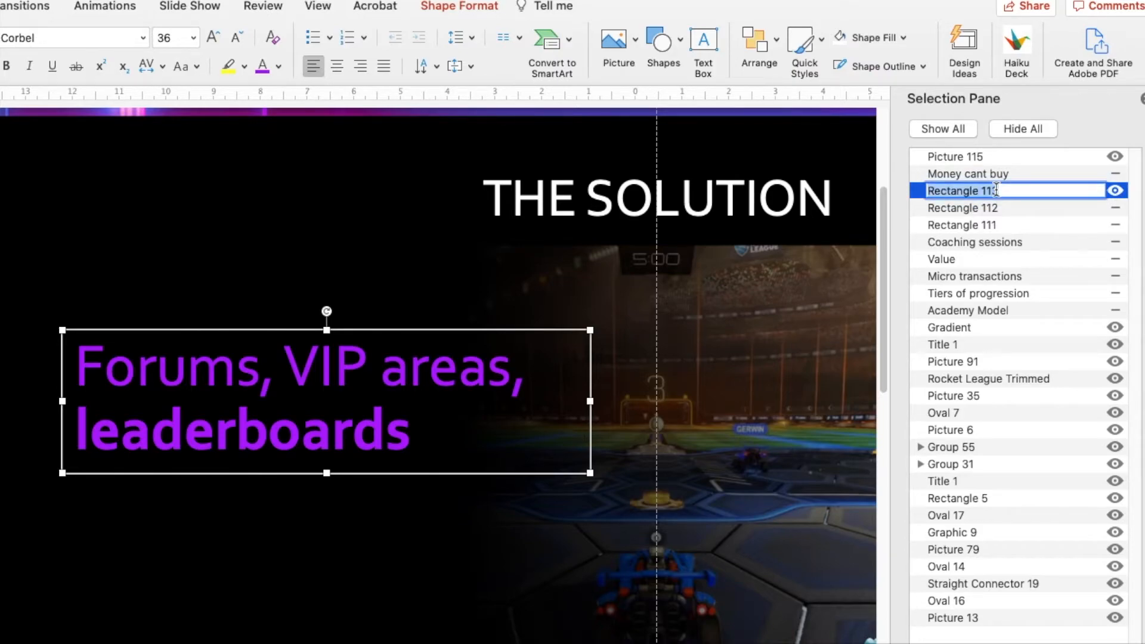
{"action": "type", "text": "Leaderboards"}
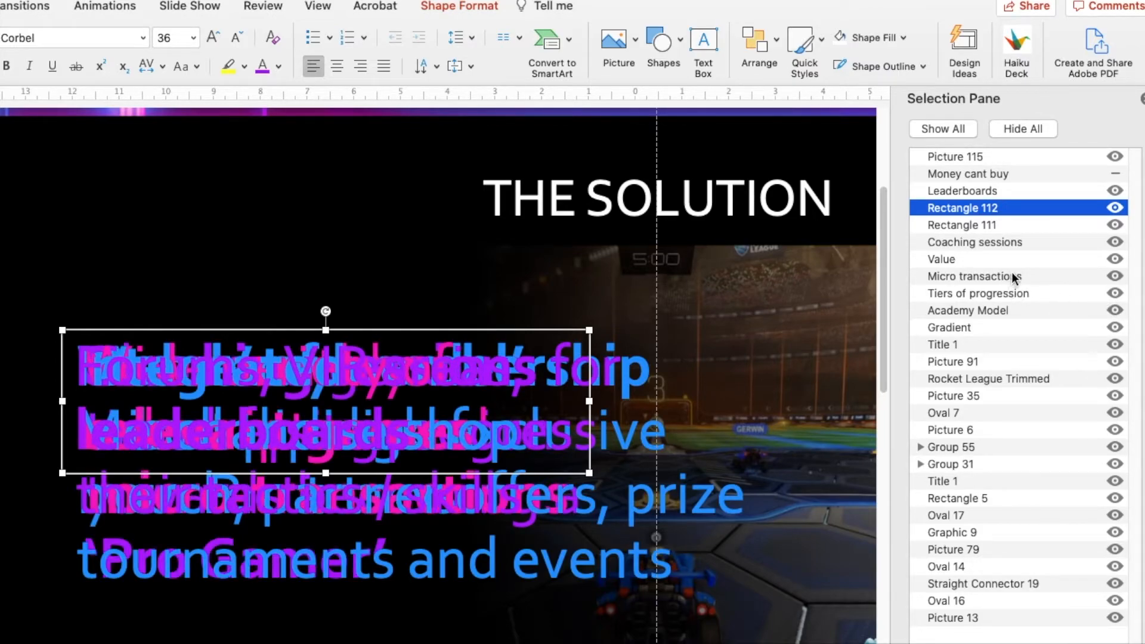
Step: Isolate the Micro transactions box and select its 'monthly micro-transactions' text to check it
{"action": "left_click", "coordinate": [973, 275]}
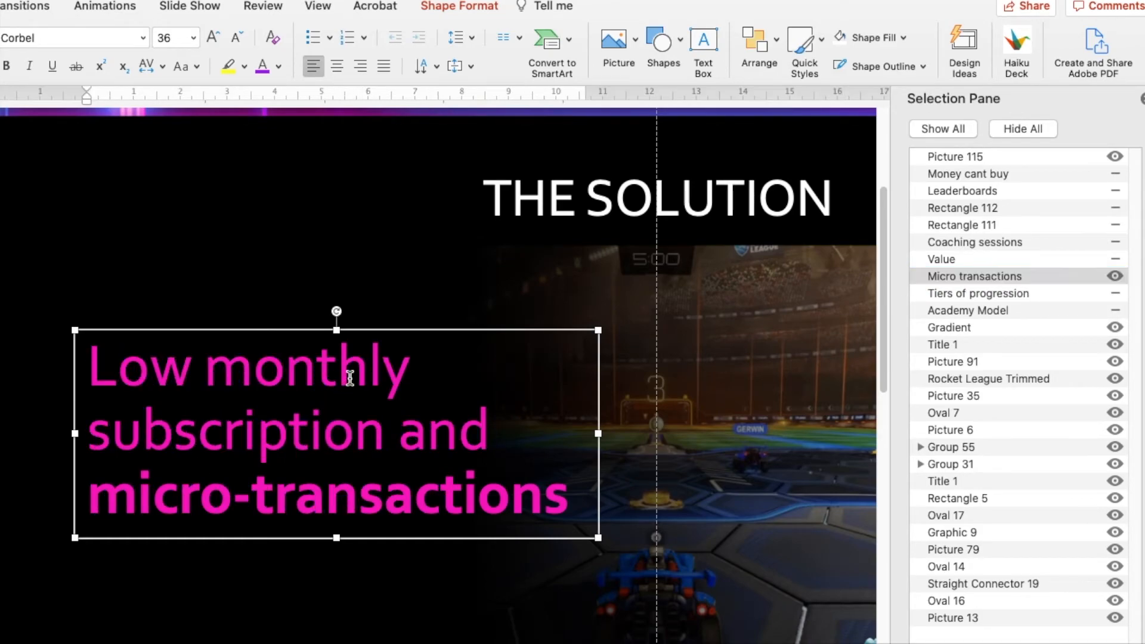
{"action": "double_click", "coordinate": [308, 369]}
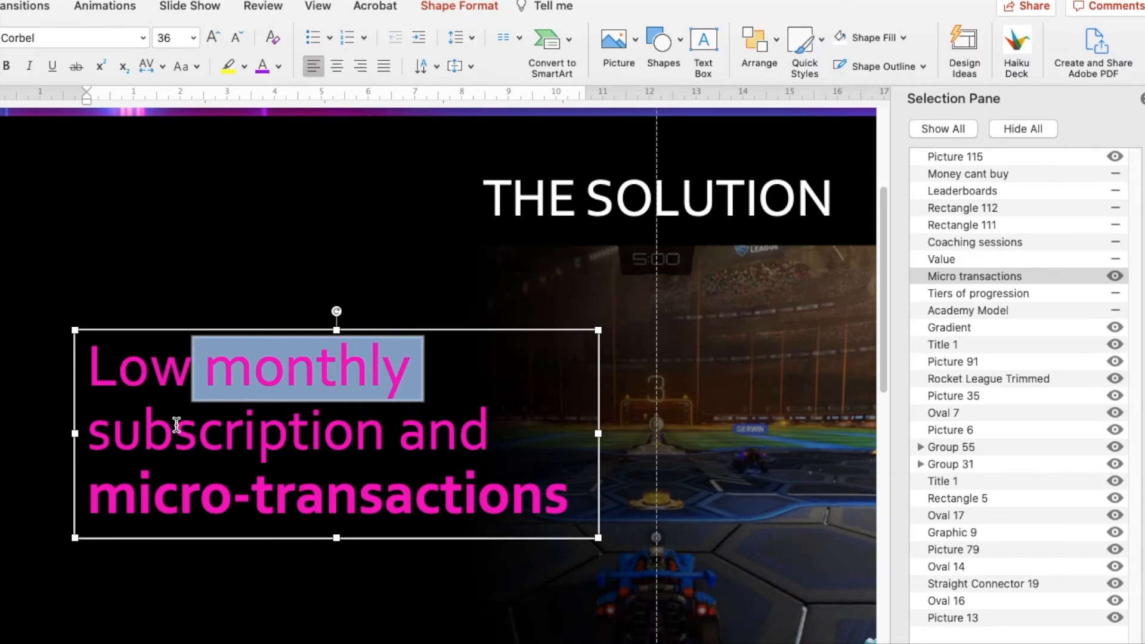
{"action": "left_click_drag", "start_coordinate": [329, 369], "coordinate": [197, 431]}
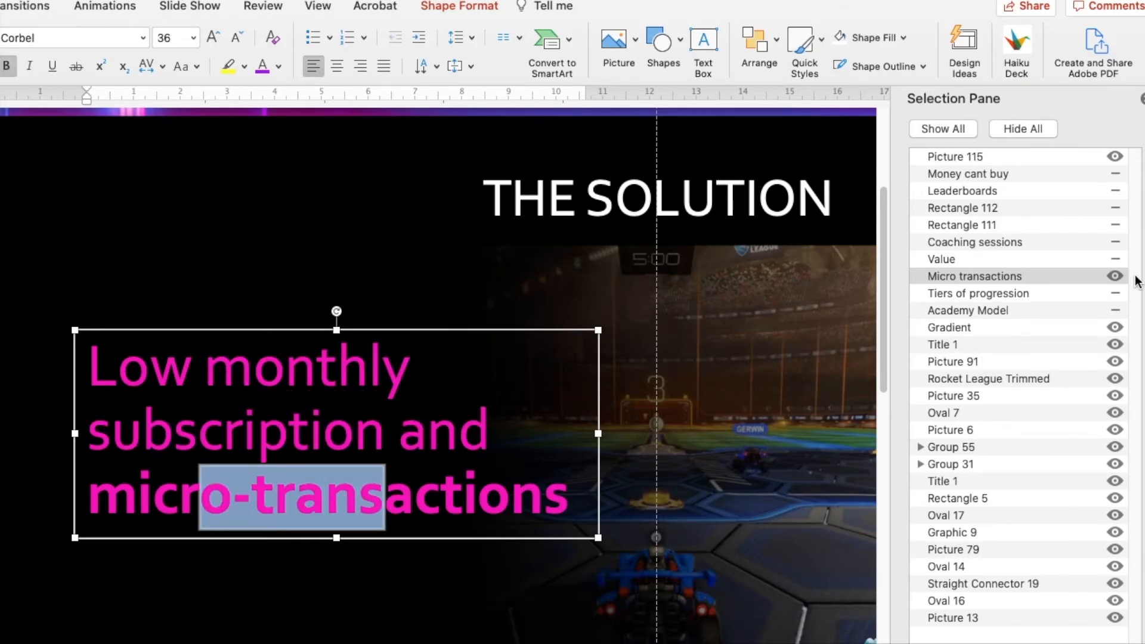
Step: Hide the Micro transactions box and show the Value box alongside Coaching sessions
{"action": "left_click", "coordinate": [1114, 276]}
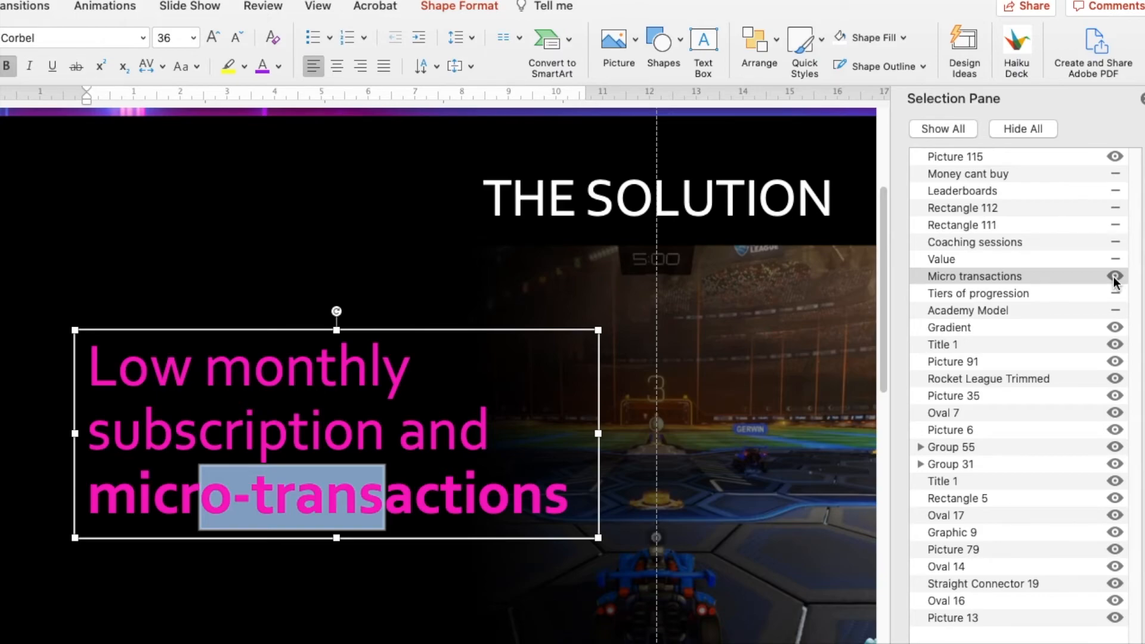
{"action": "left_click", "coordinate": [1115, 275]}
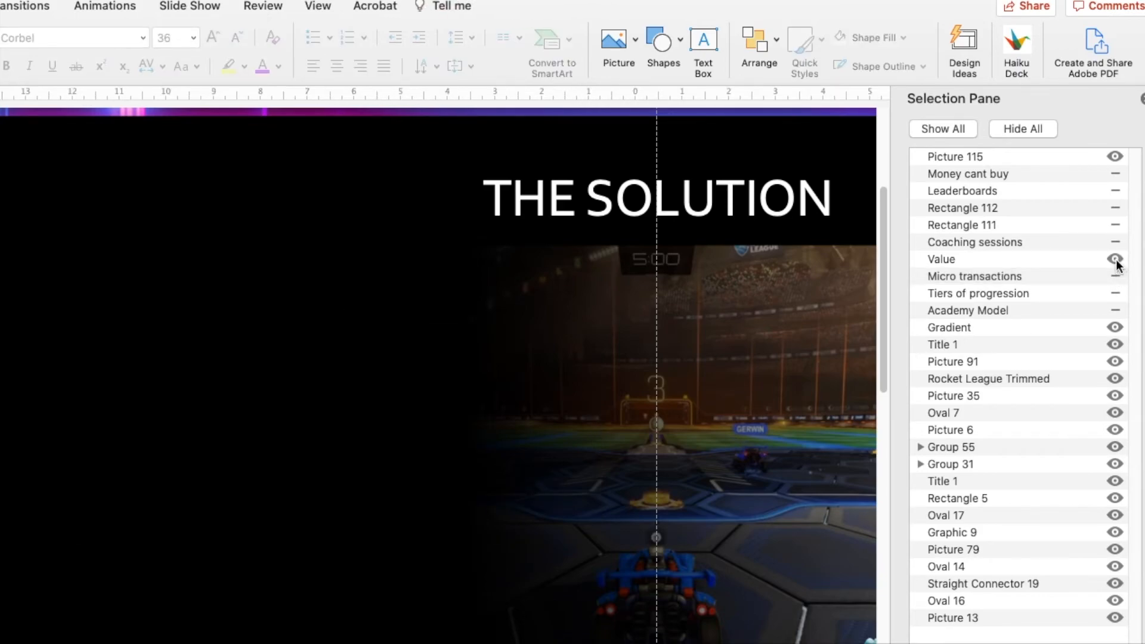
{"action": "left_click", "coordinate": [1114, 243]}
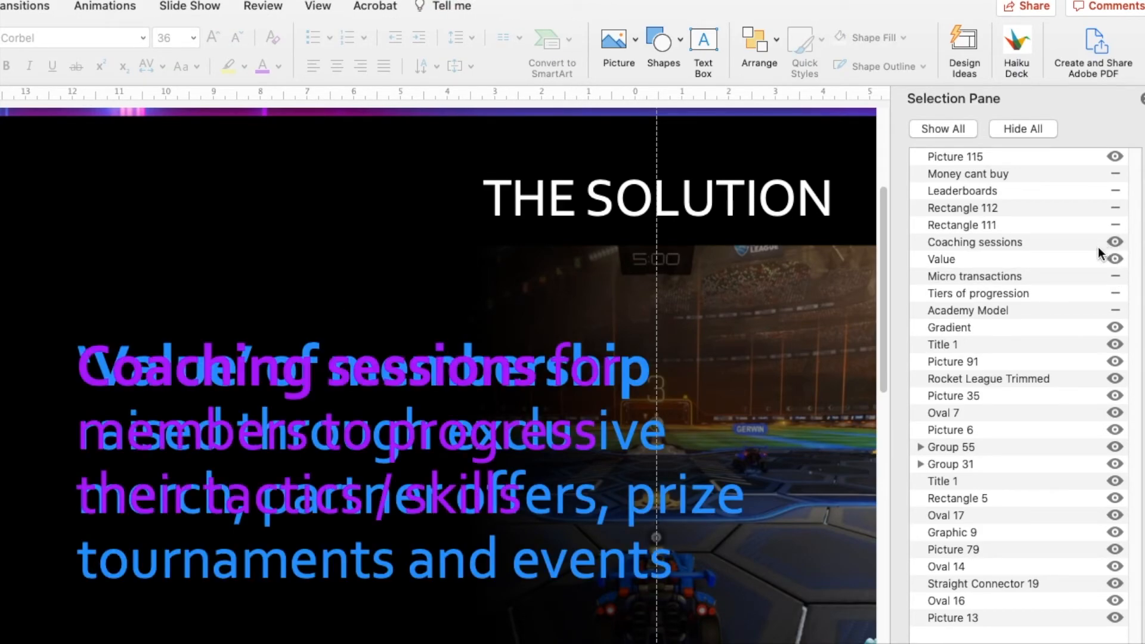